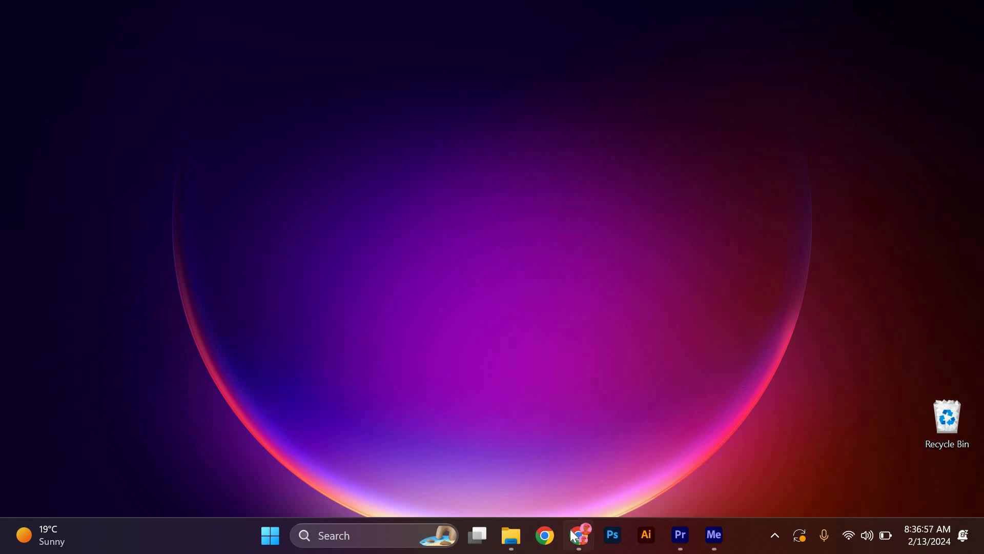
# Step: Bring up Chrome from the taskbar with minecraft.net already signed in
pyautogui.click(544, 535)
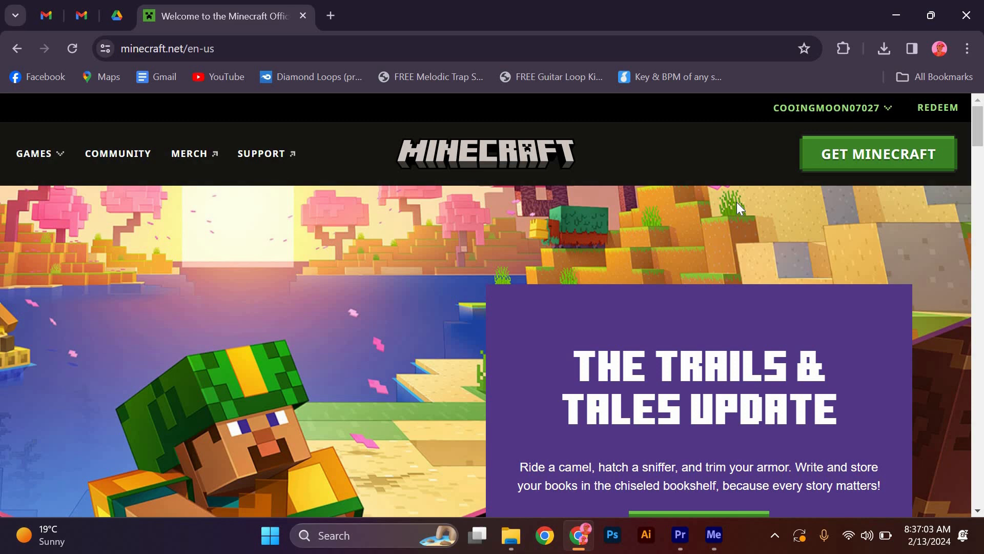
# Step: Reach the Minecraft Profile page from the signed-in username menu
pyautogui.click(827, 107)
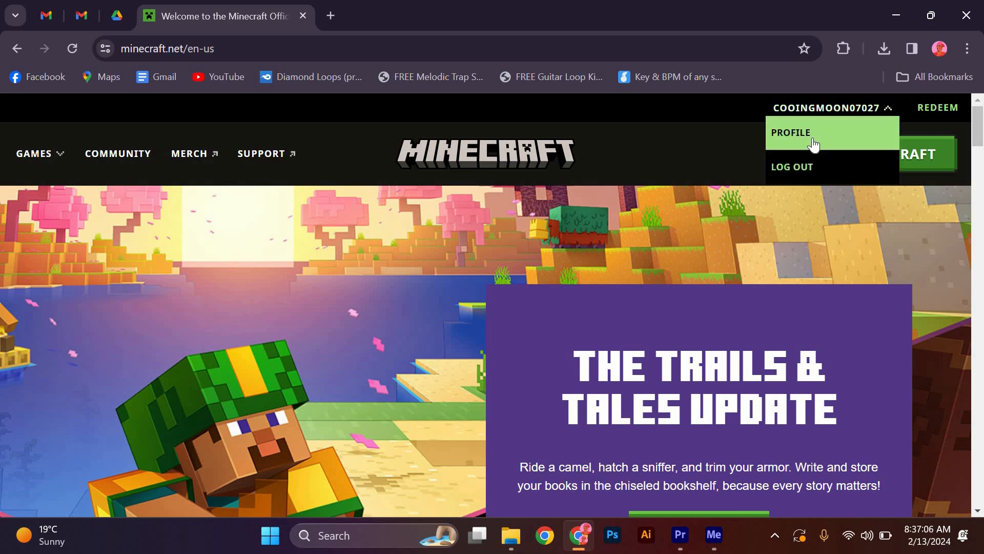
pyautogui.click(792, 133)
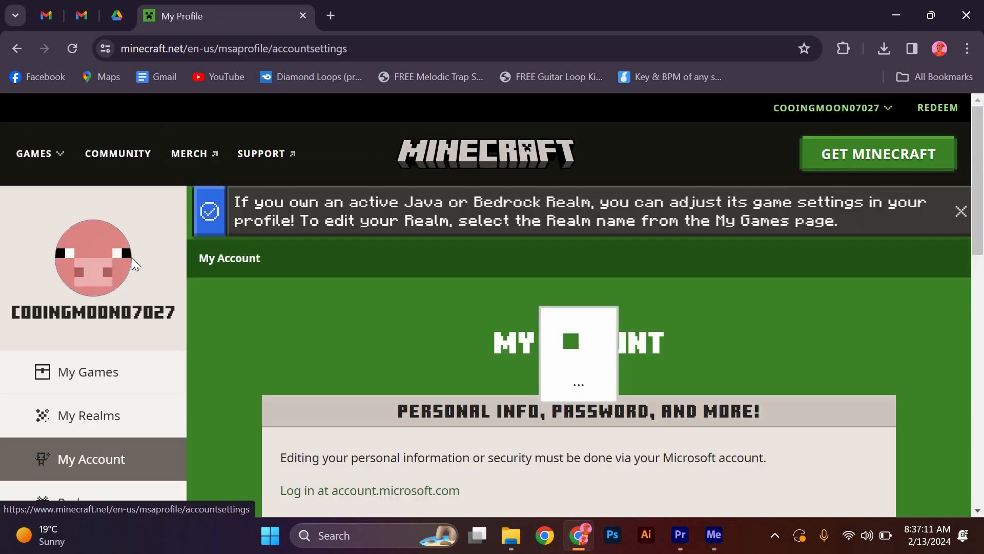
pyautogui.scroll(-3)
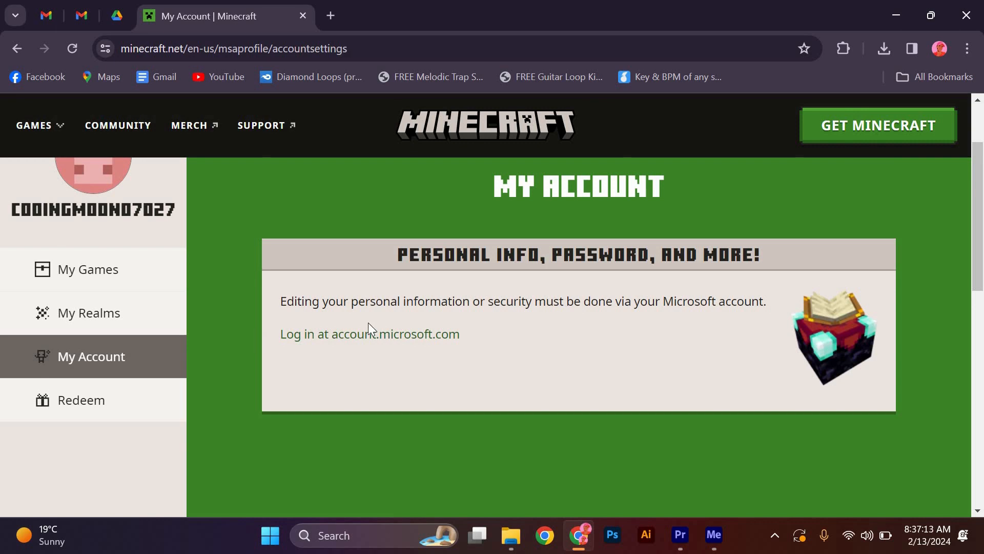
# Step: Go to account.microsoft.com and start Edit account info, triggering a sign-in
pyautogui.click(370, 333)
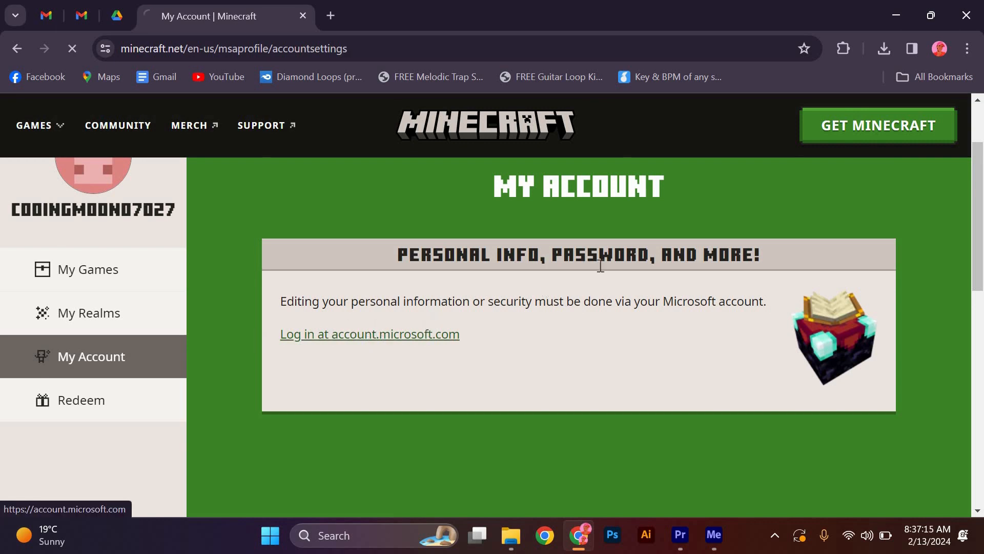
pyautogui.click(369, 333)
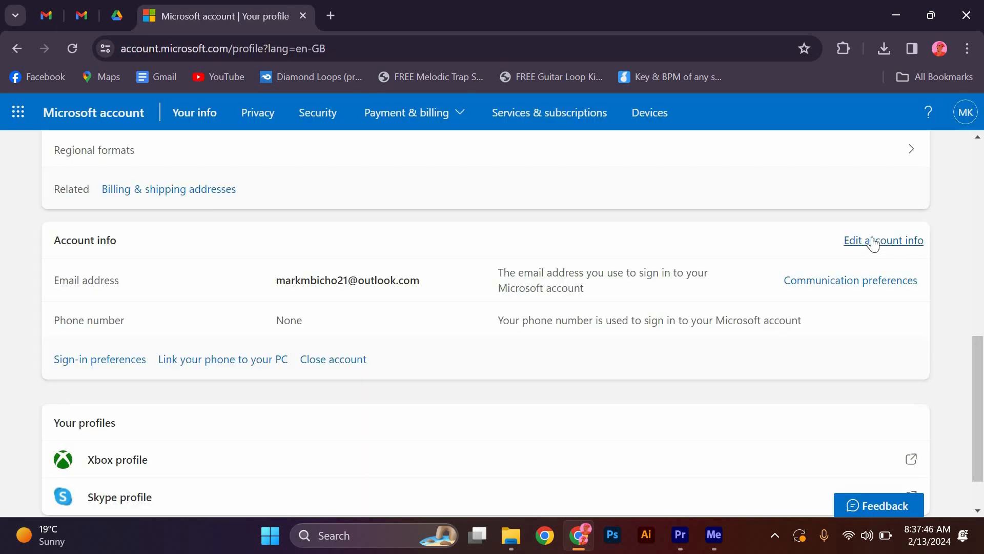
pyautogui.click(883, 241)
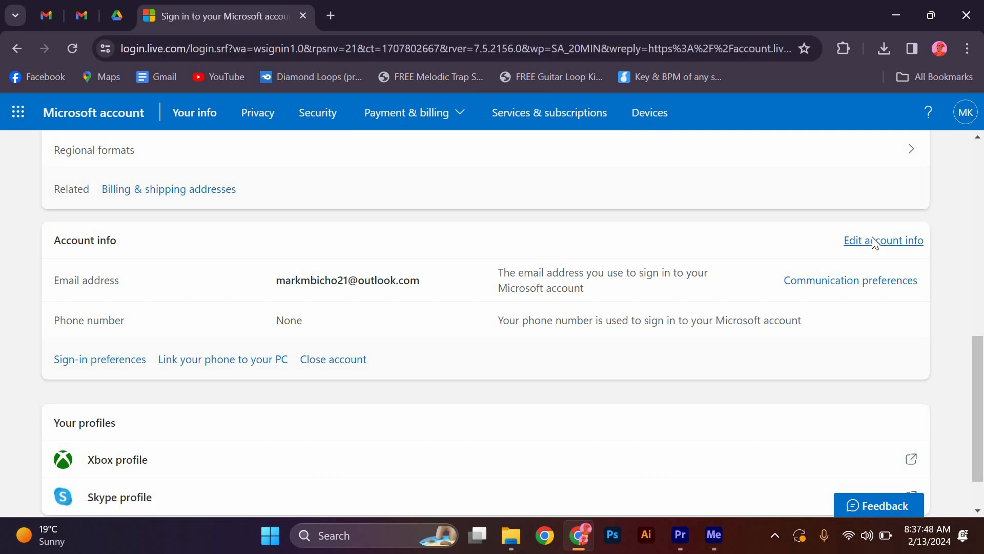
pyautogui.click(883, 240)
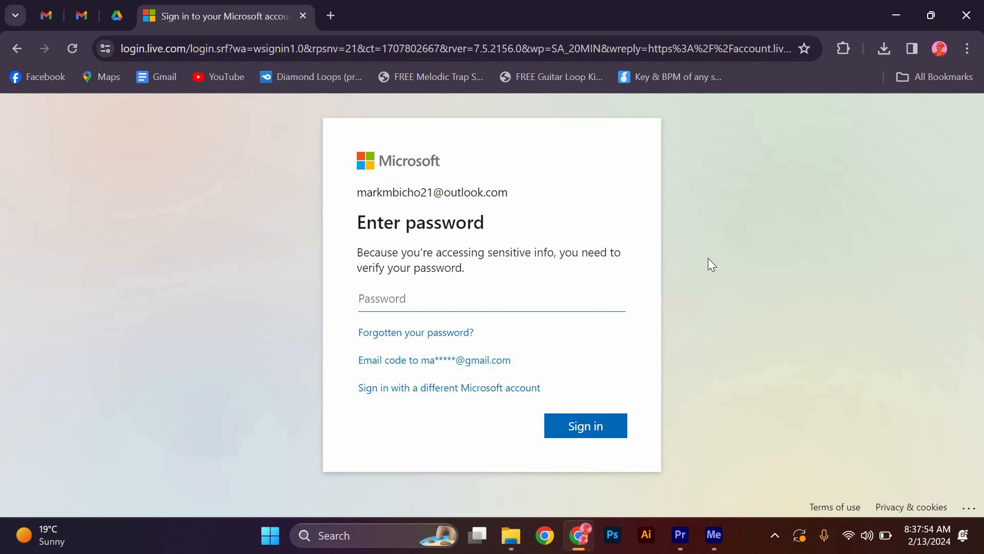
# Step: Leave the password verification prompt unfilled and head back toward the Your info page
pyautogui.click(490, 298)
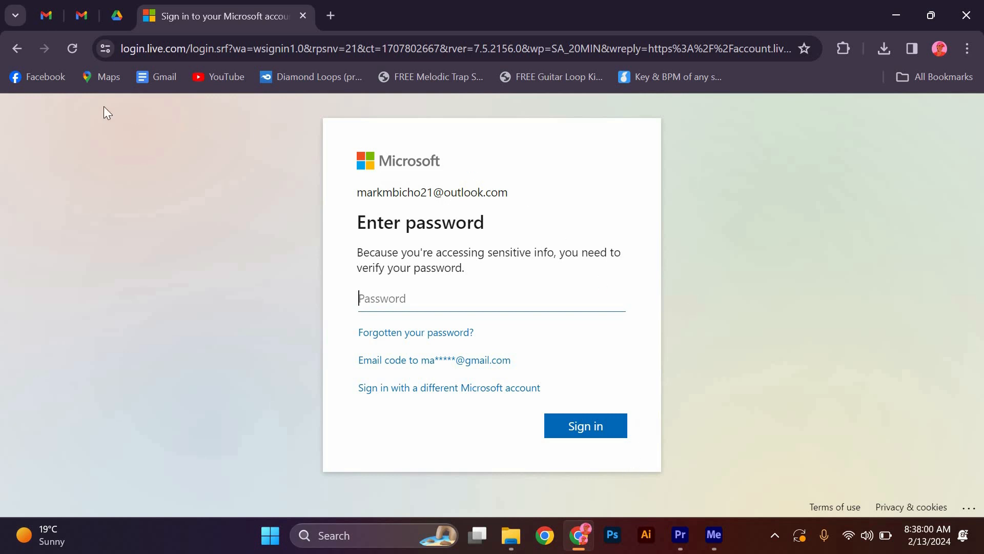
pyautogui.click(16, 49)
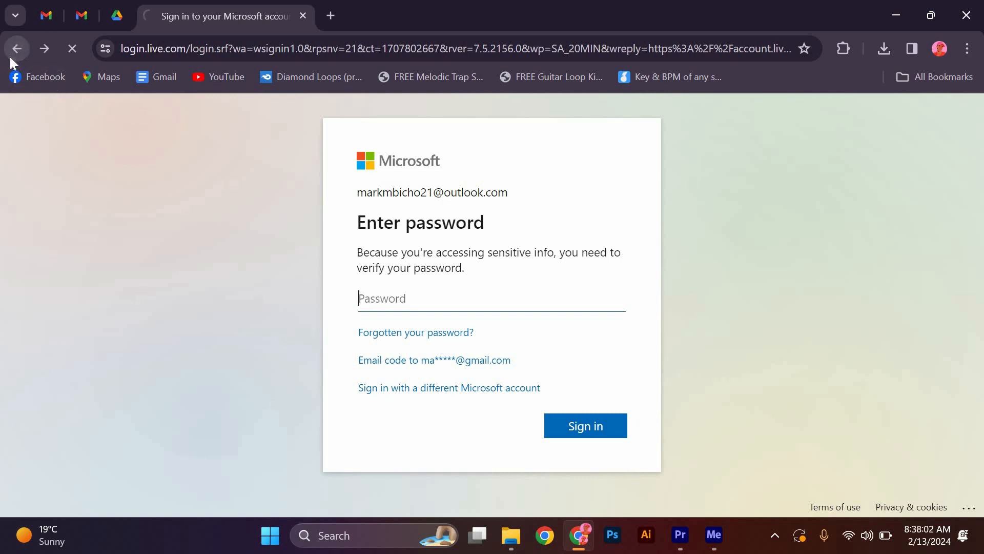
pyautogui.click(584, 425)
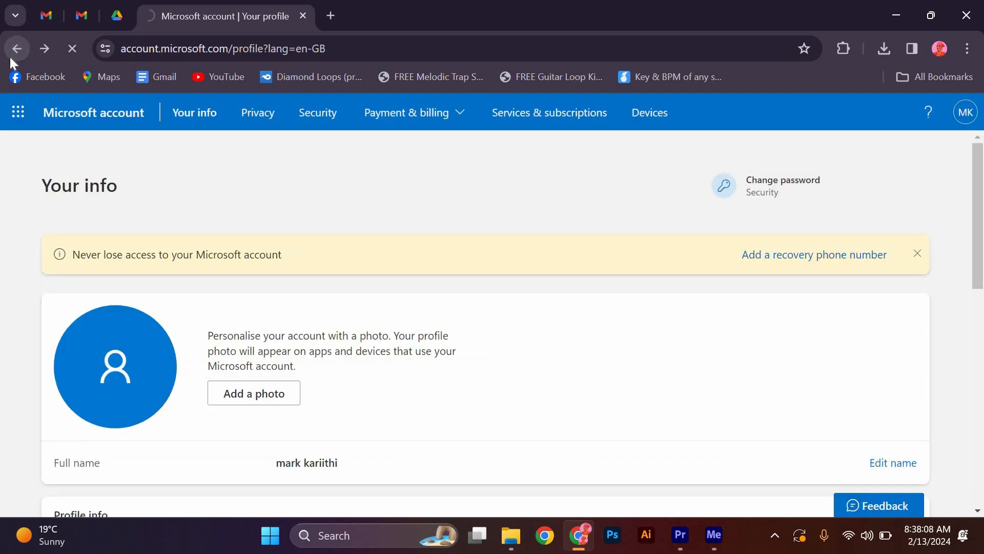
# Step: Navigate back once more to the Microsoft account Home page
pyautogui.click(16, 48)
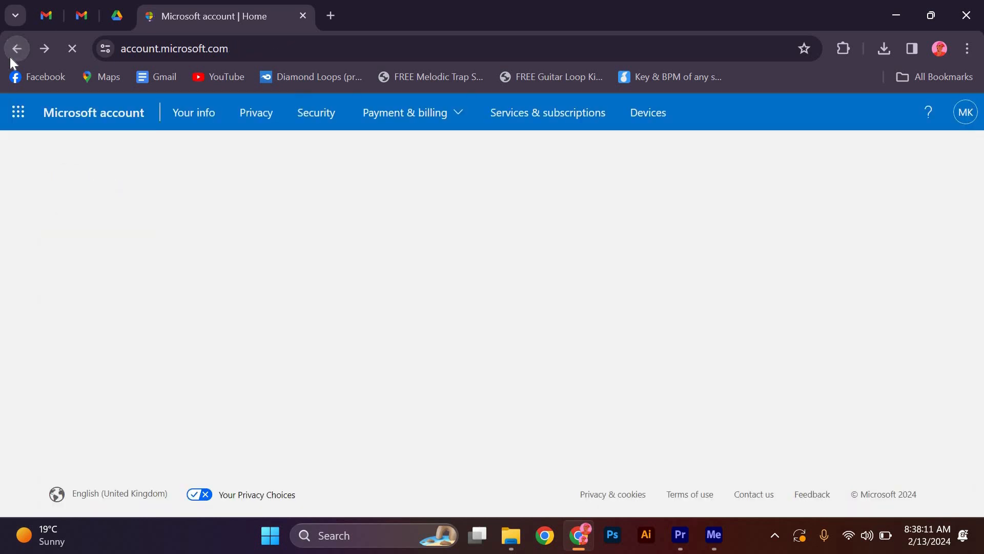